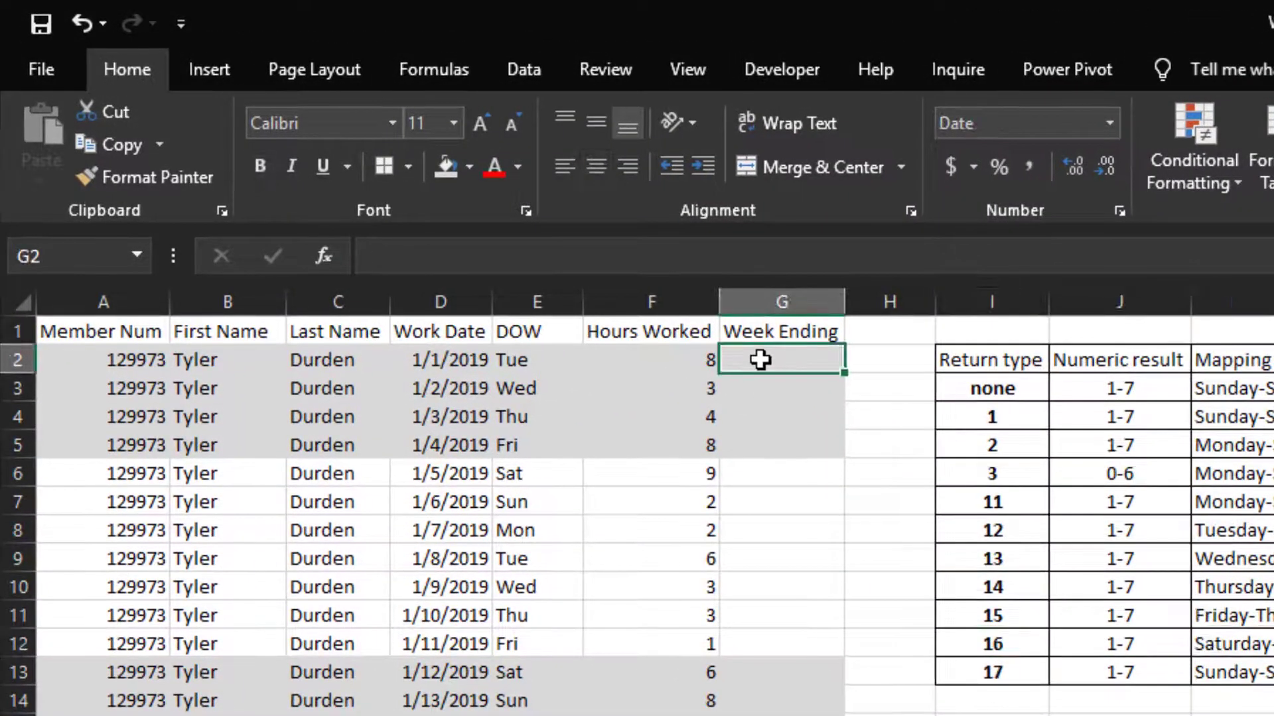
Step: Enter =D2+(7-WEEKDAY(D2,16)) in G2 to get the Friday week-ending date 1/4/2019
text(=)
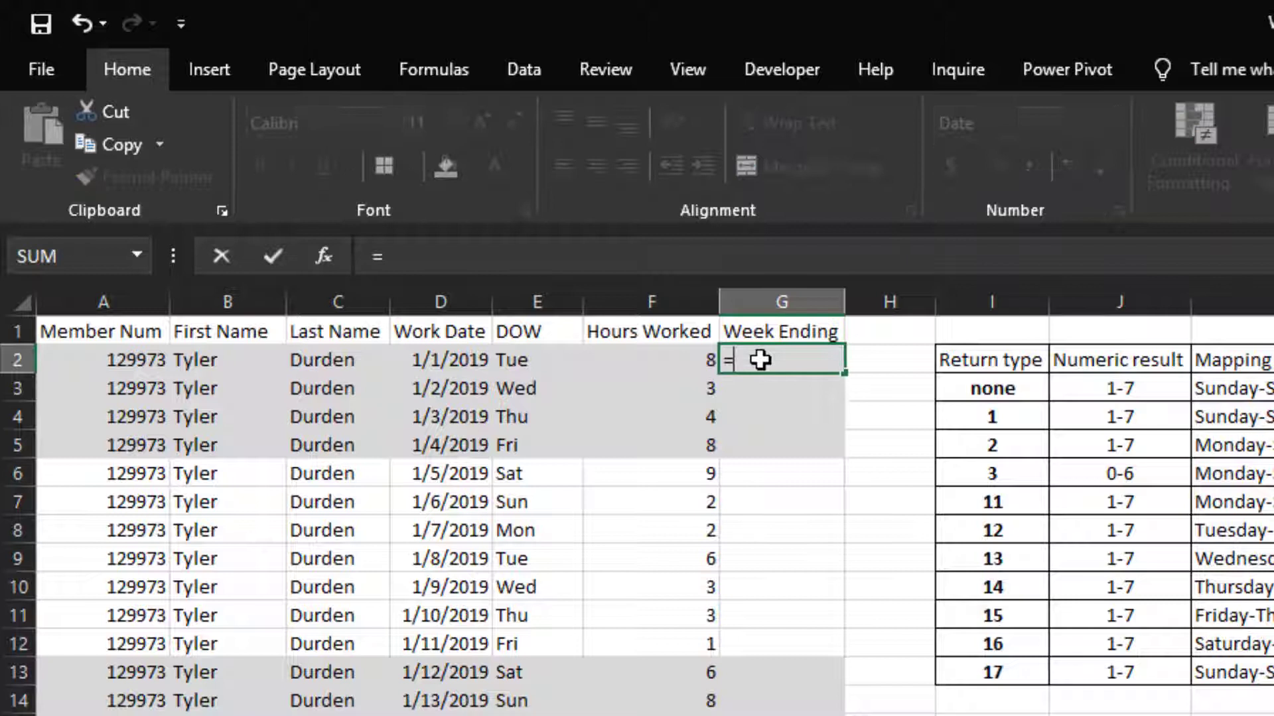
mouse_move(467, 355)
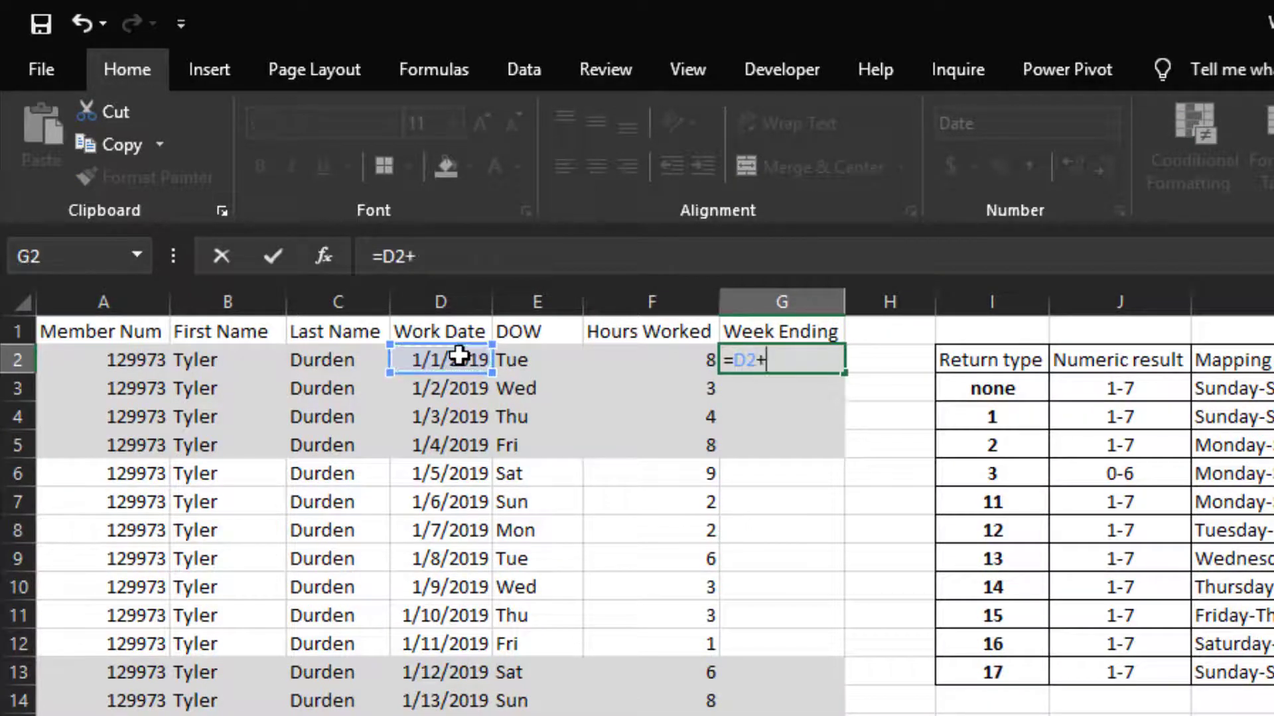
text(()
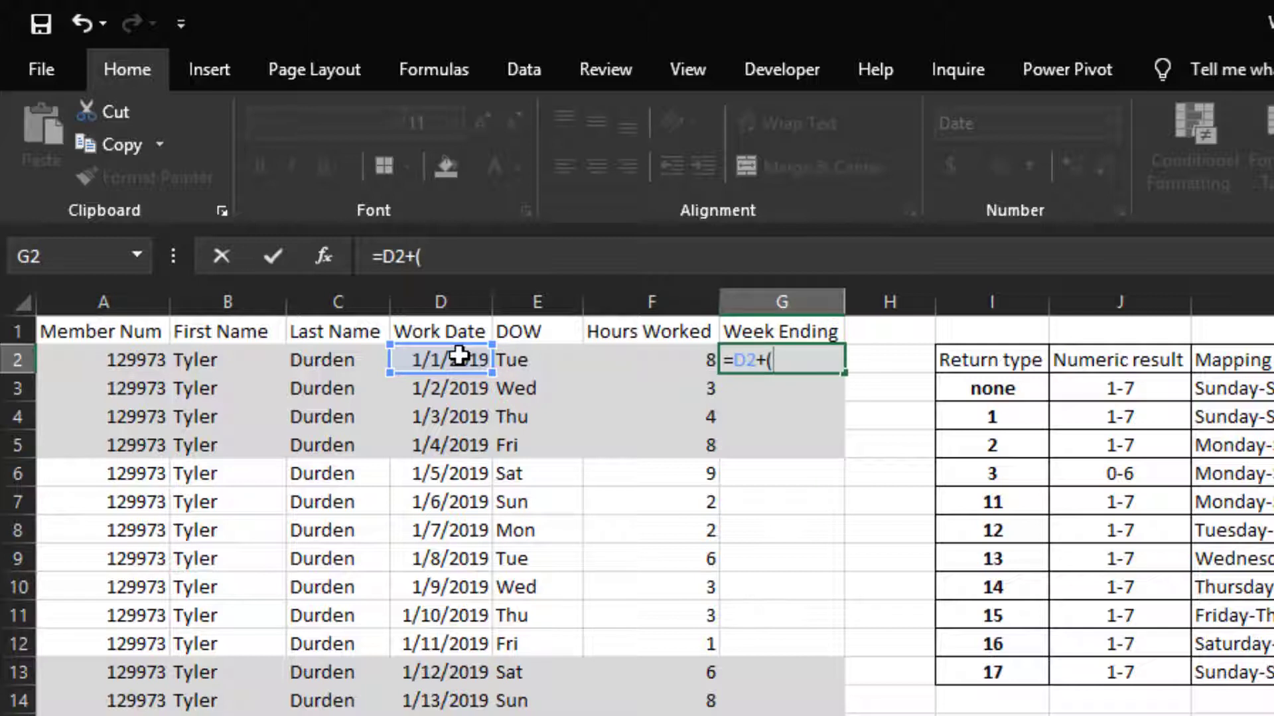
text(7)
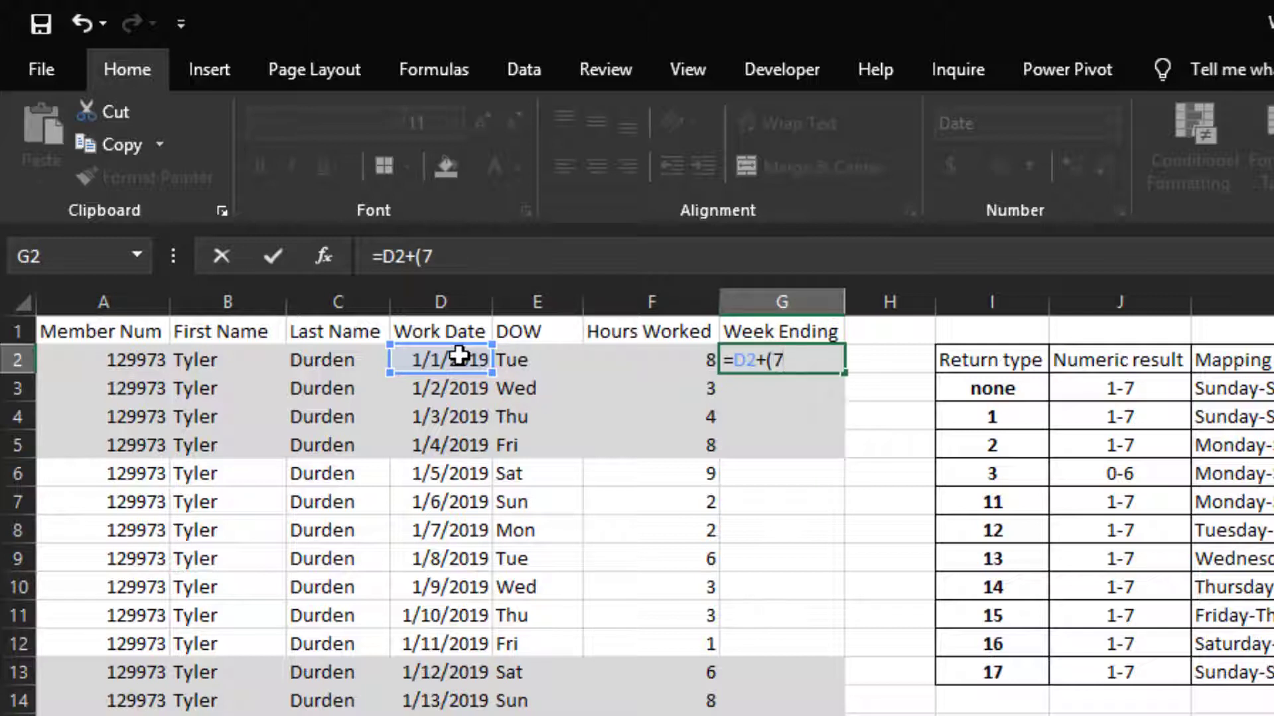
text(-)
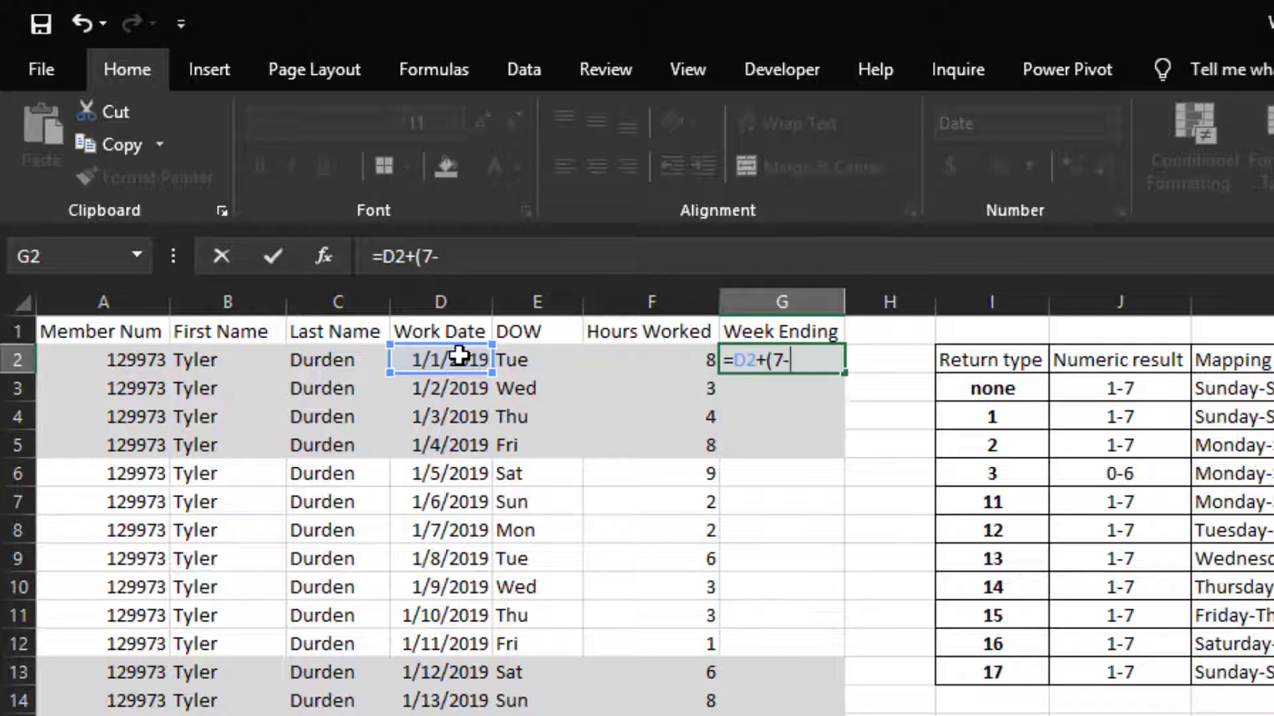
text(weekday)
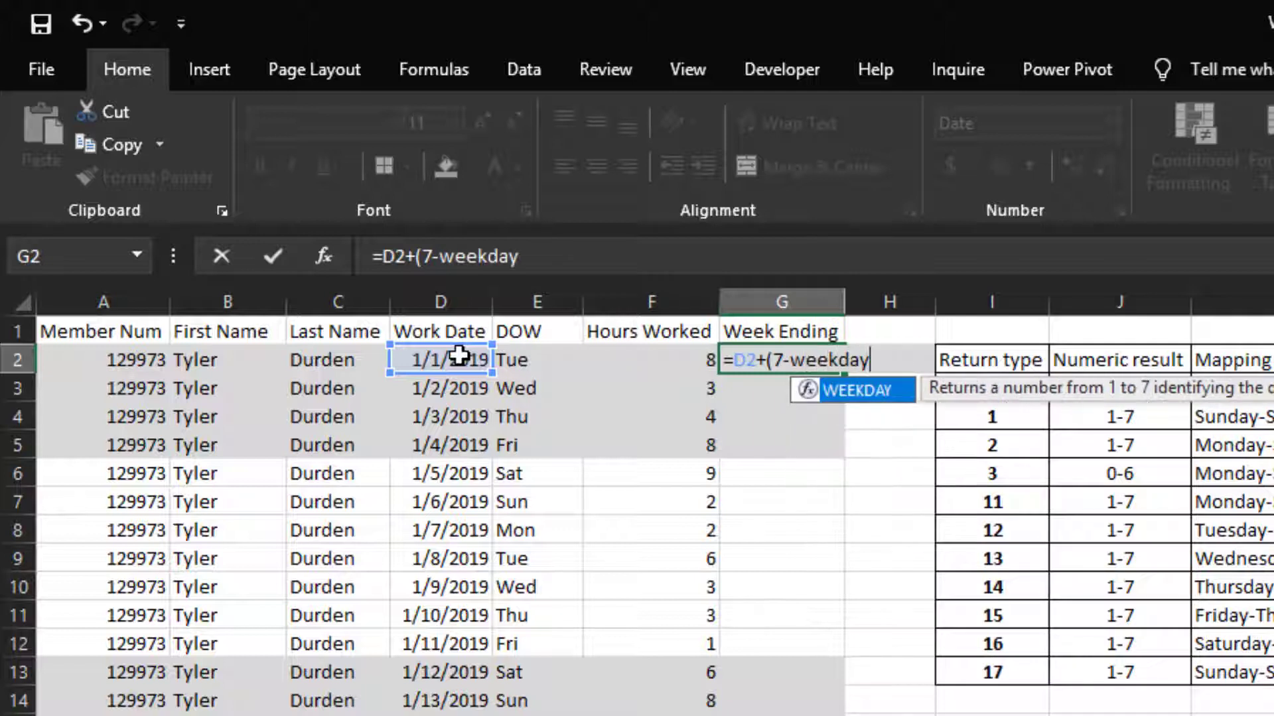
text(()
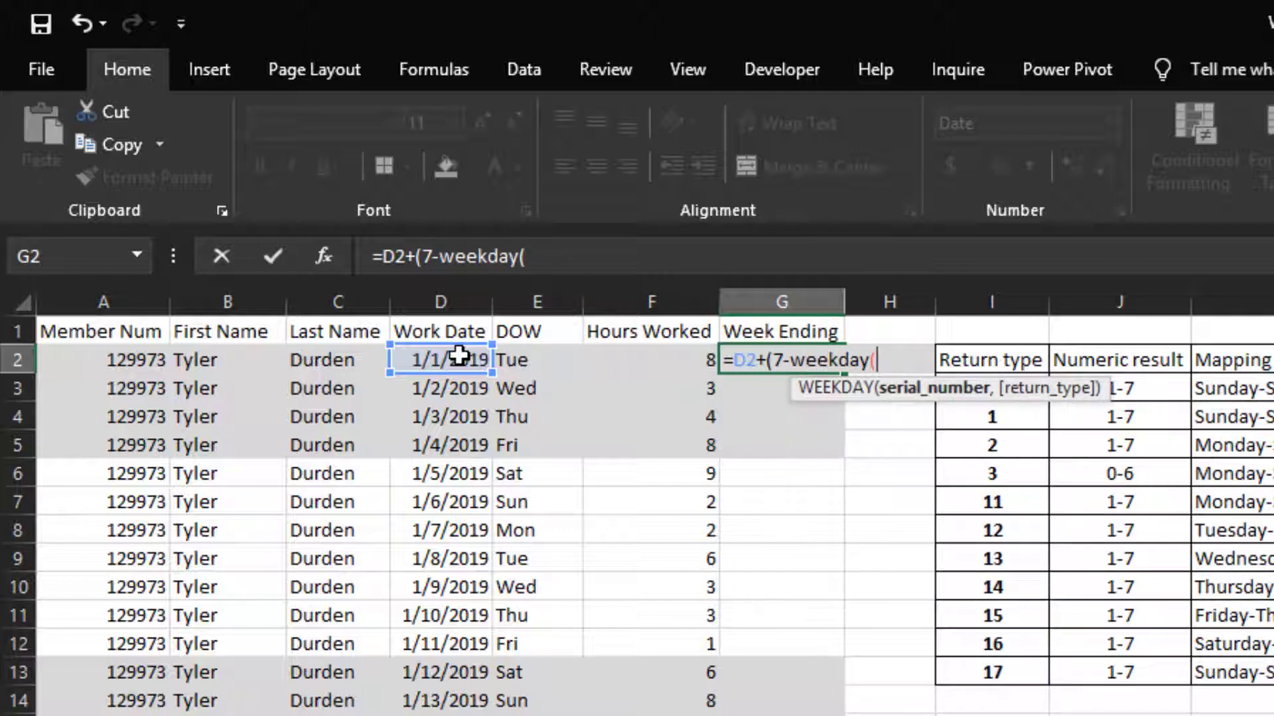
click(440, 360)
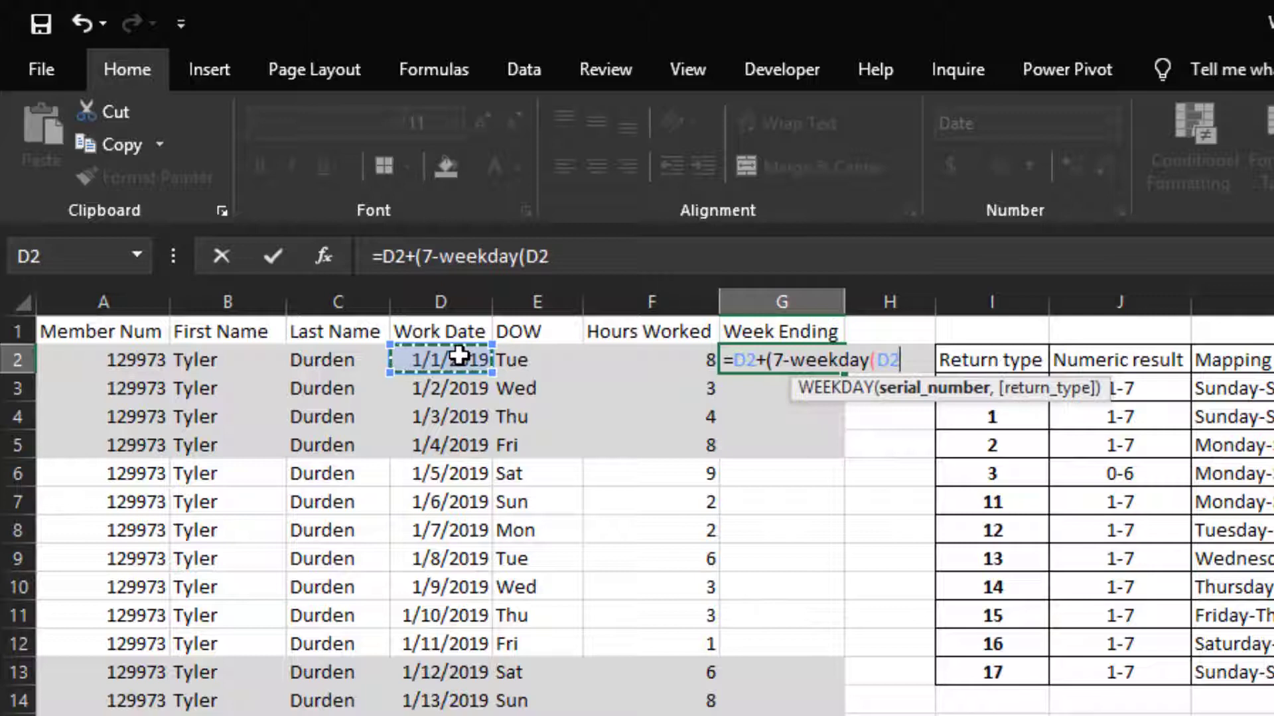
text(,16)
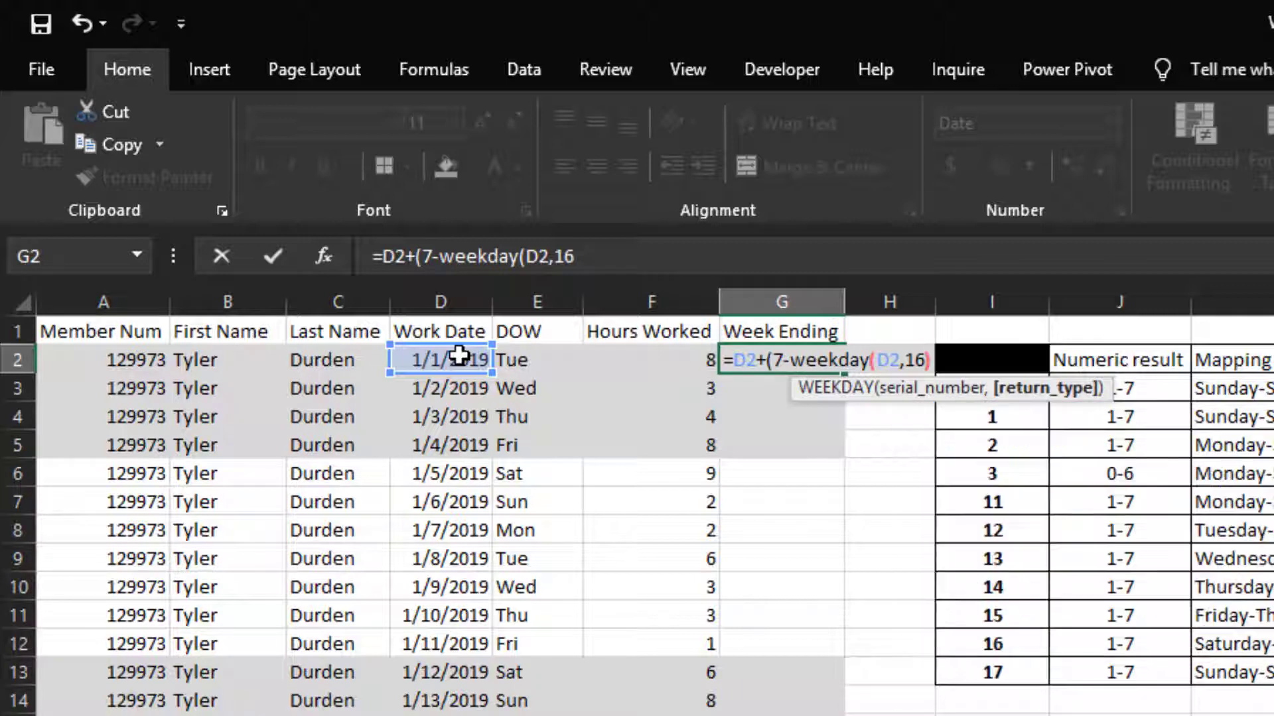
text()))
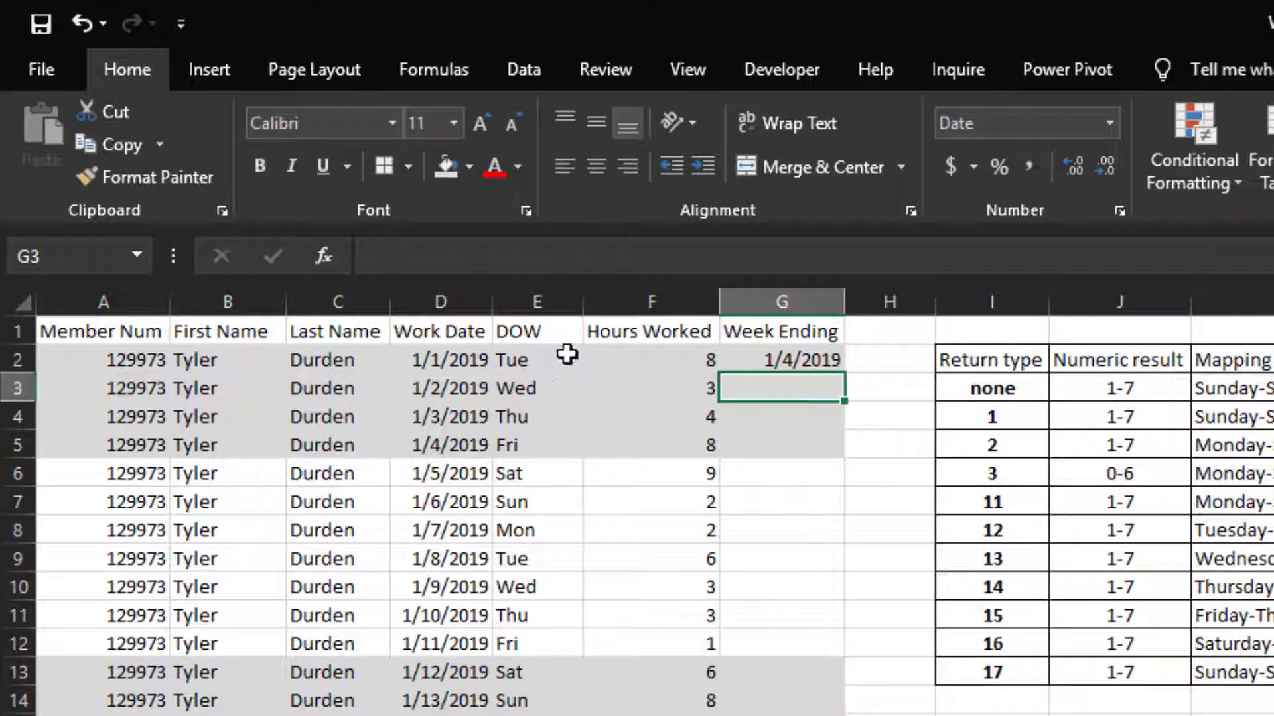
Step: Select the G2 week-ending result to copy down through G33
click(780, 358)
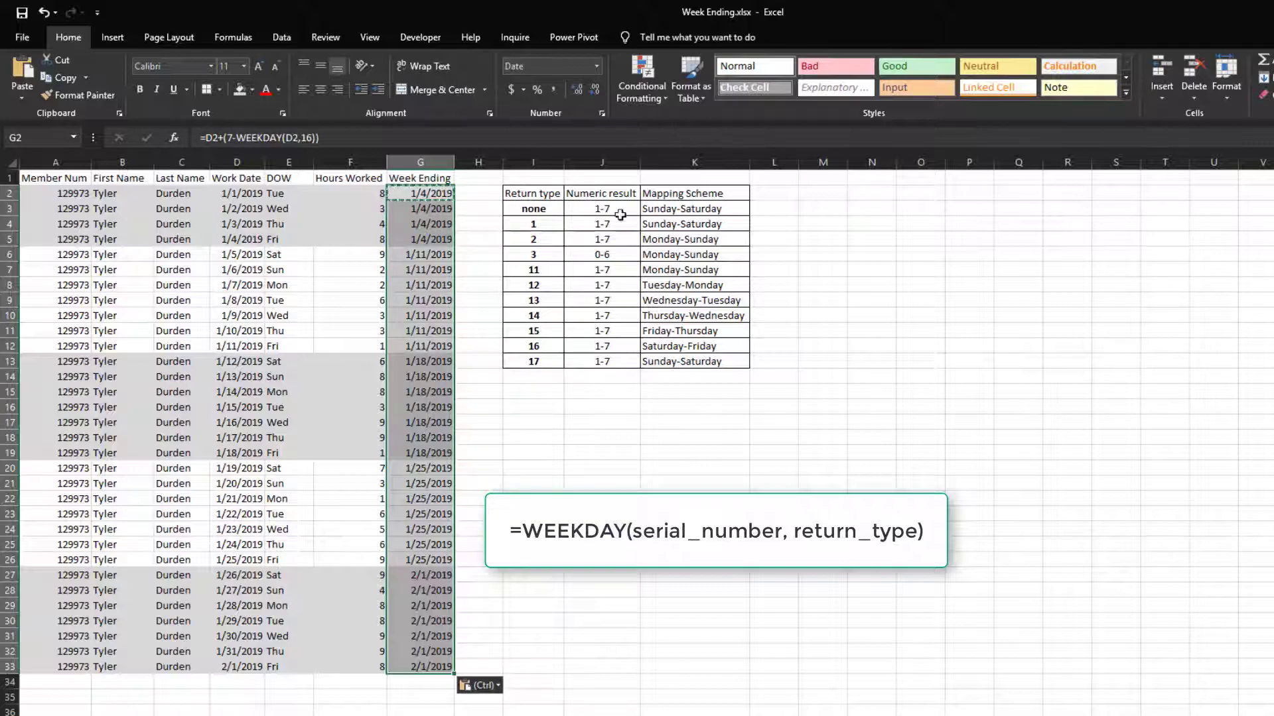
mouse_move(490, 184)
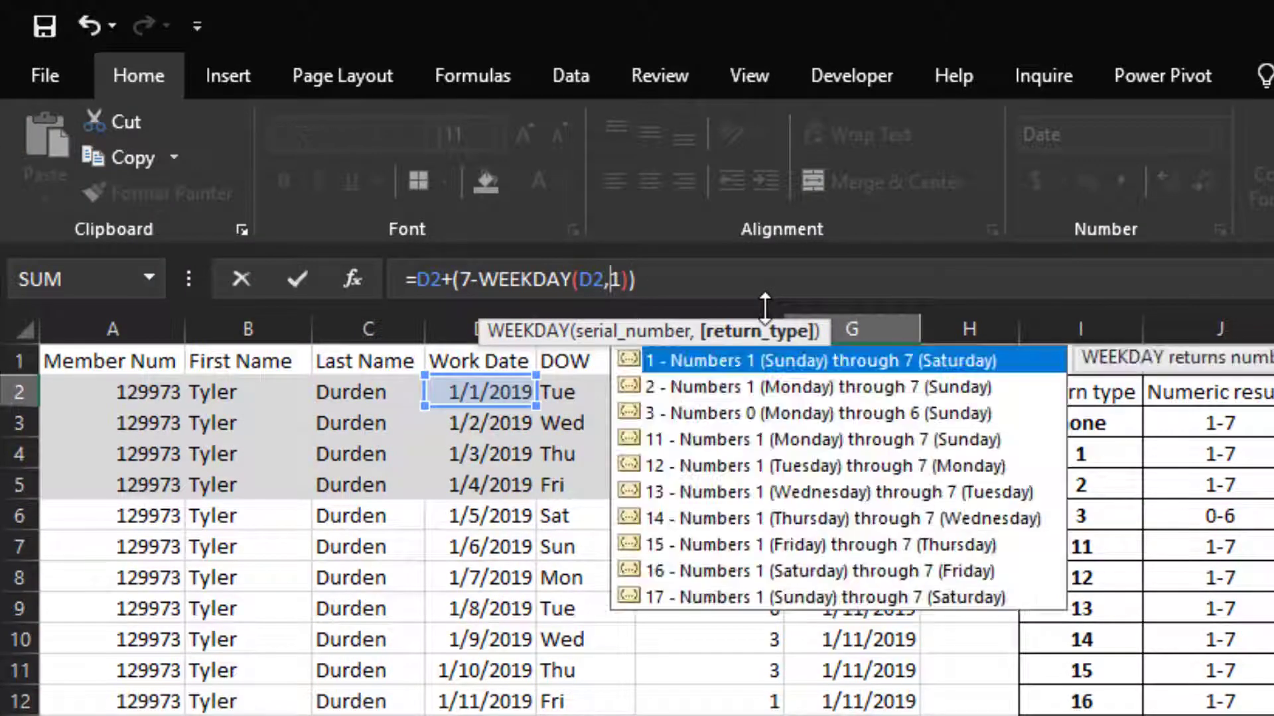
Step: Confirm G2's revised formula =D2+(7-WEEKDAY(D2,2)), giving 1/6/2019
key(Return)
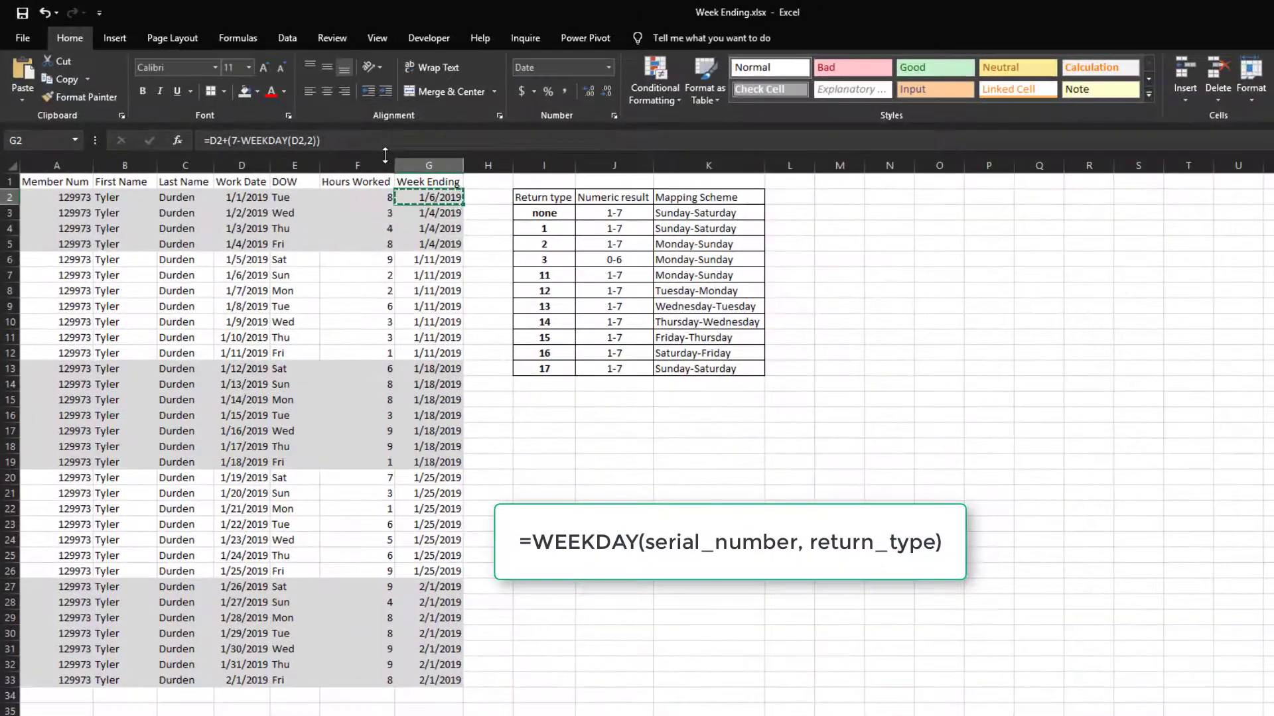